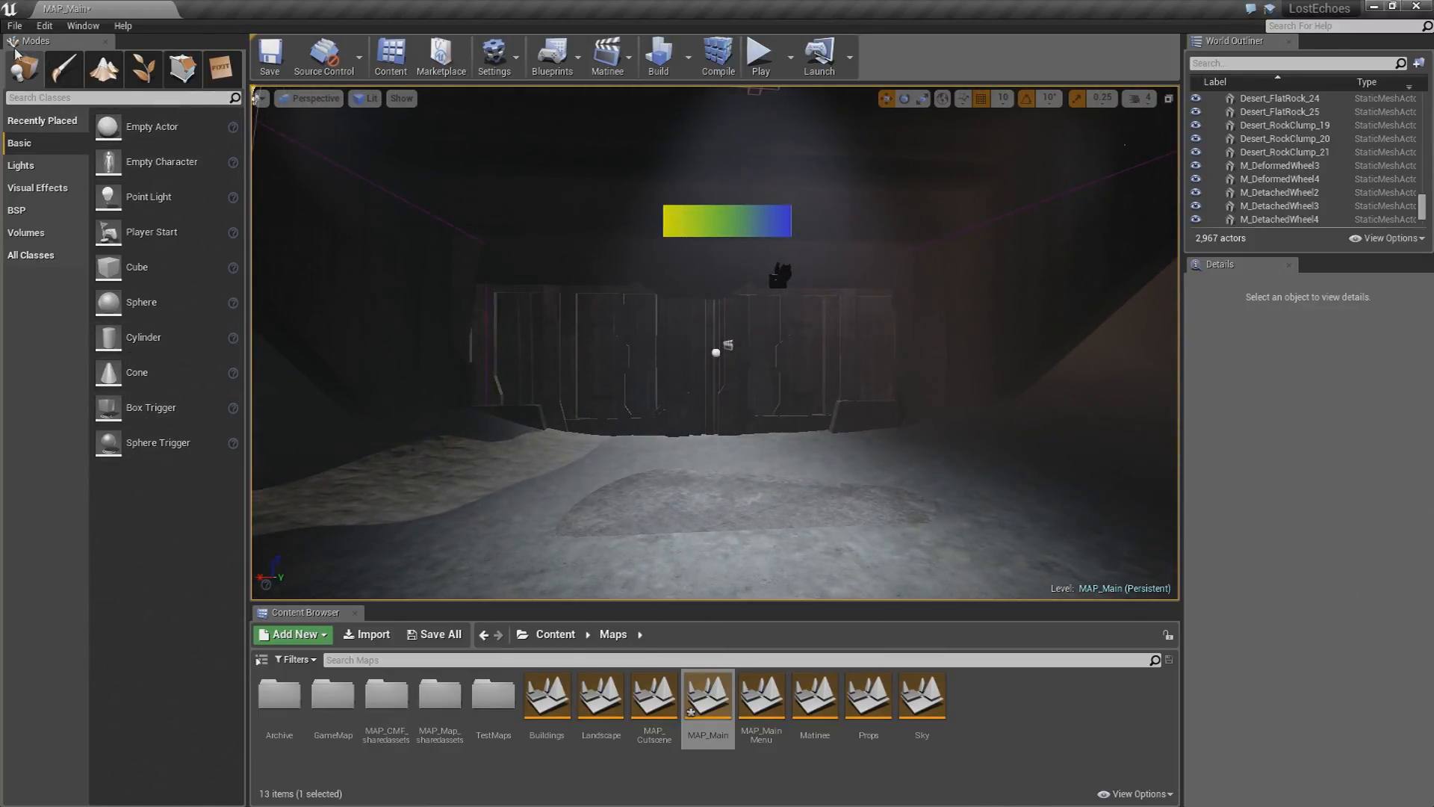
mouse_move(183, 69)
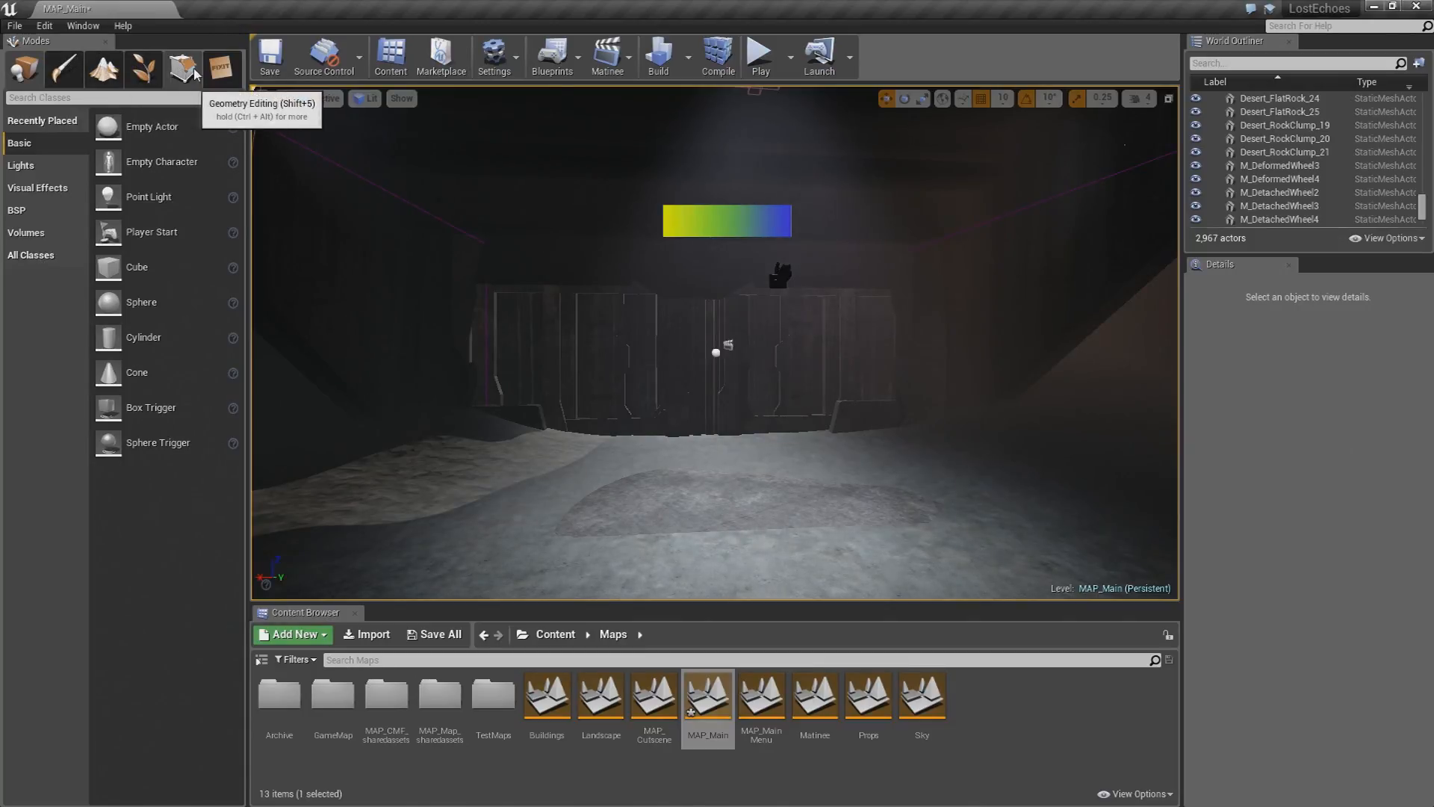
Step: Place a High-priority note for Kevin, 'Nav mesh not working', tagged 'nav mesh', into the level
left_click(220, 69)
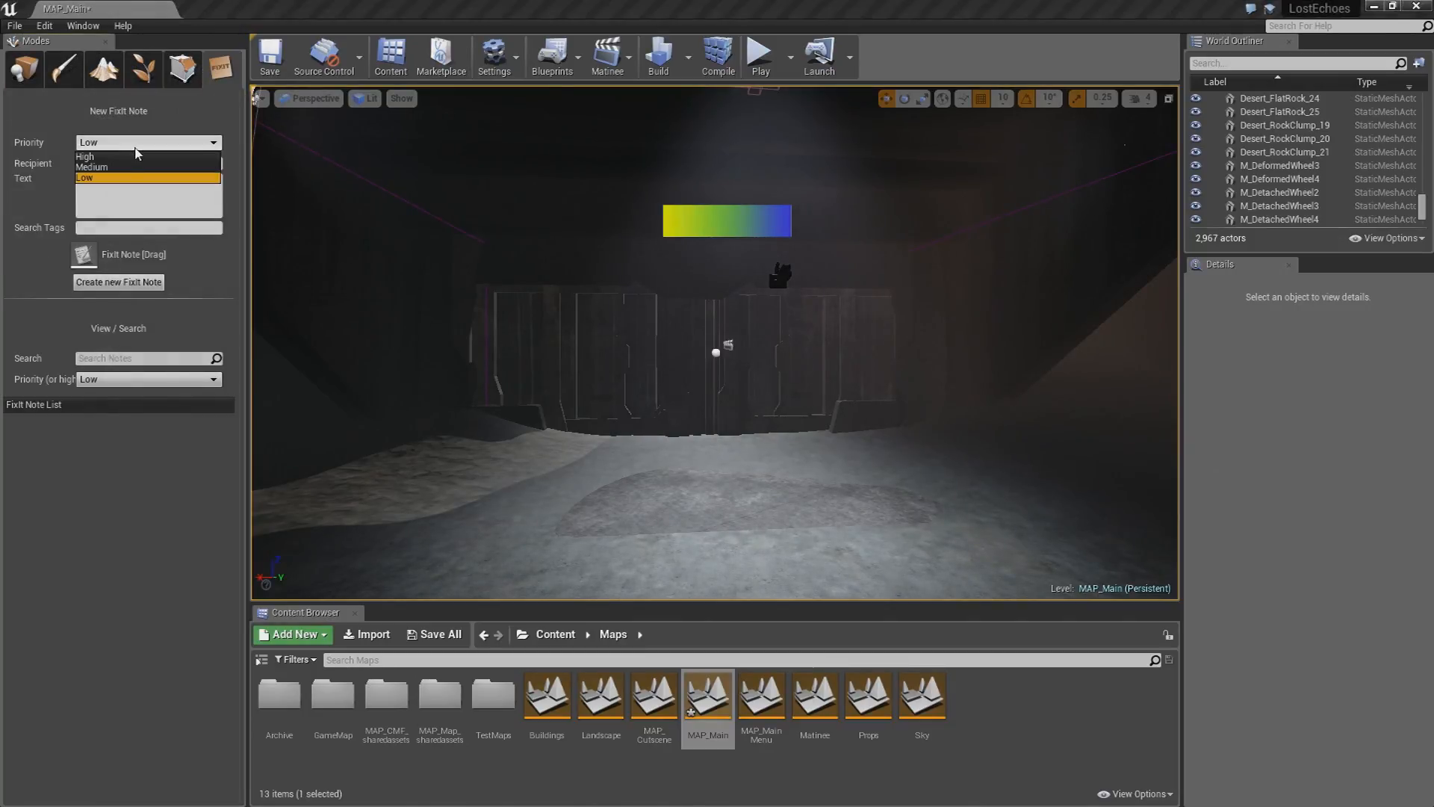
left_click(85, 156)
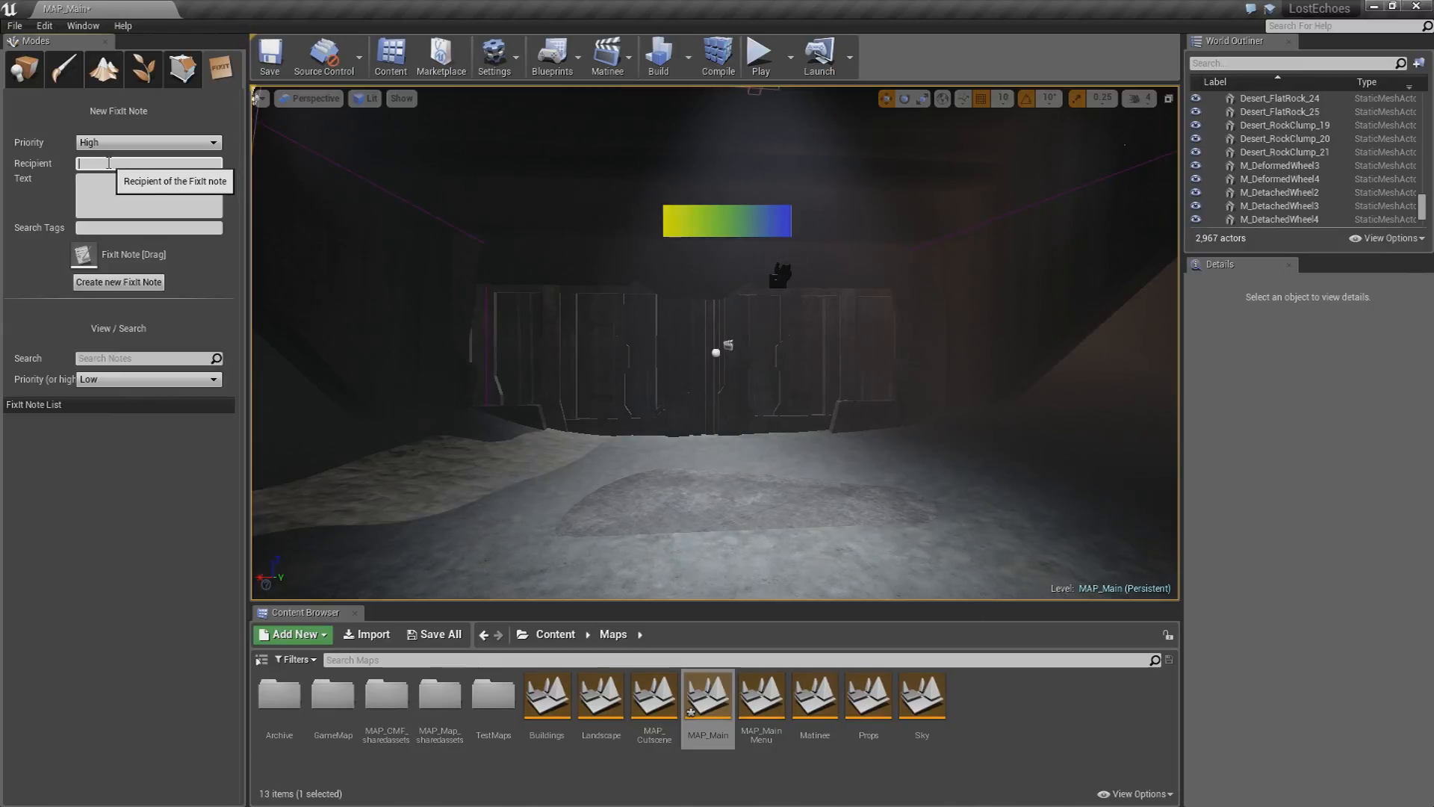
type("Kevin")
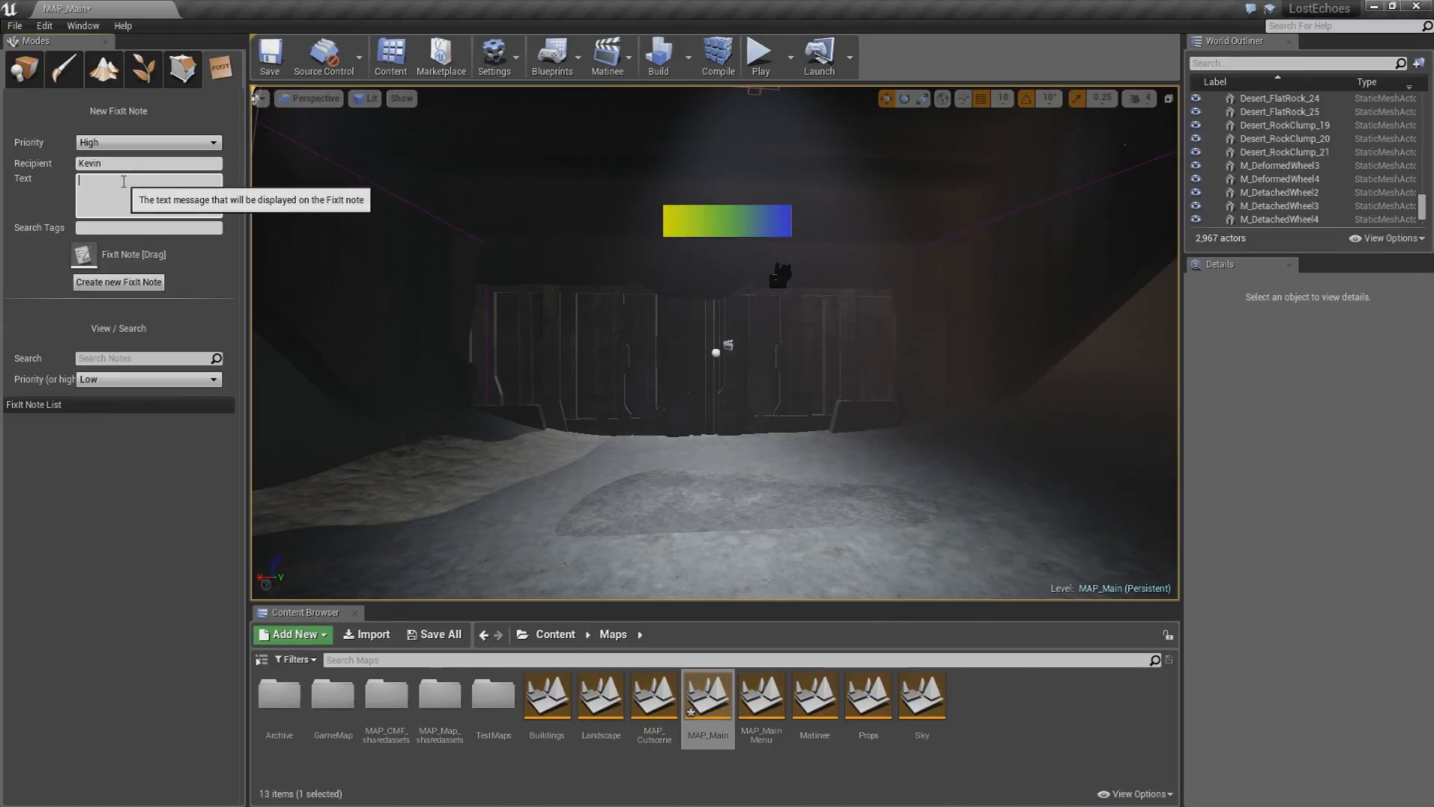
type("Nav mesh not working")
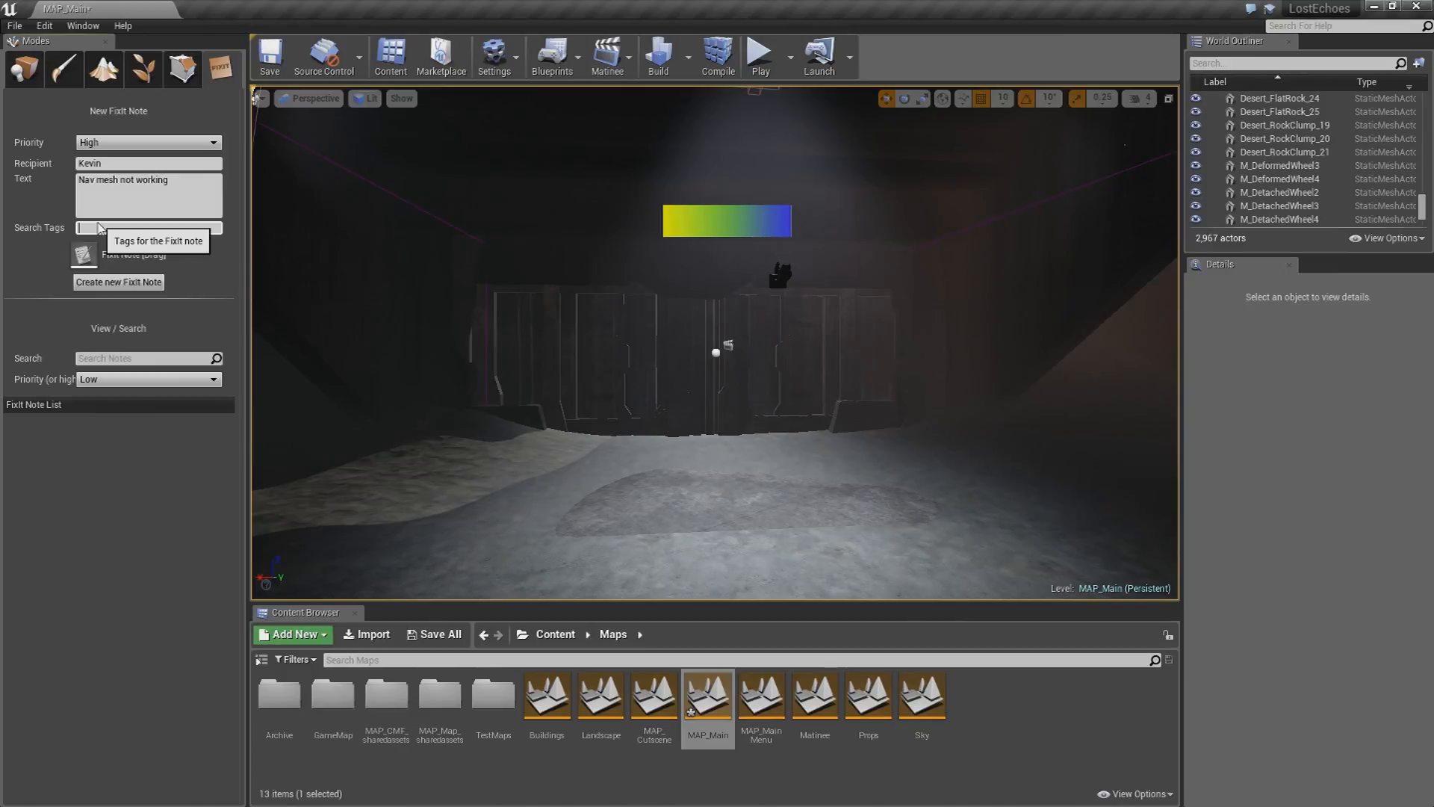
type("nav mesh")
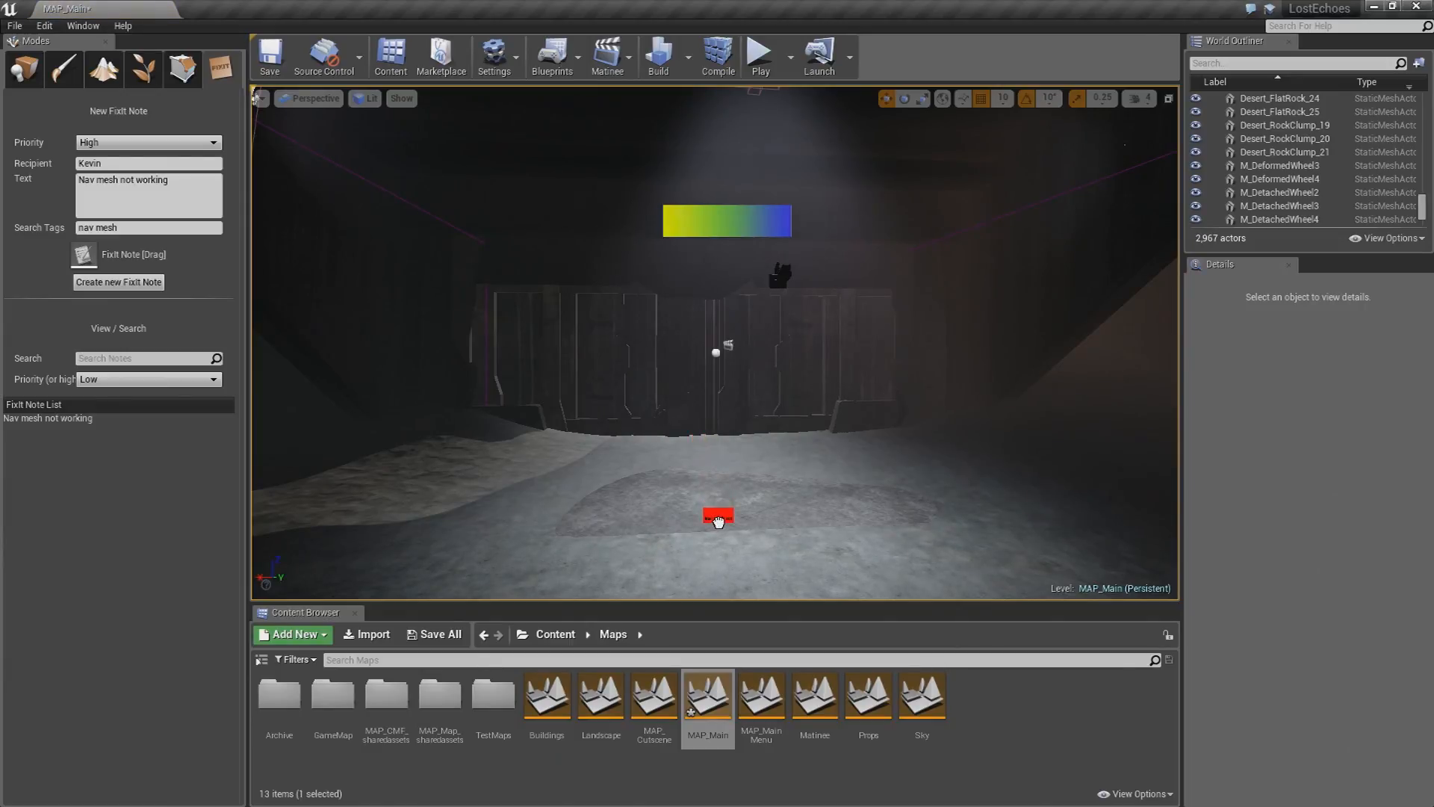
left_click(719, 516)
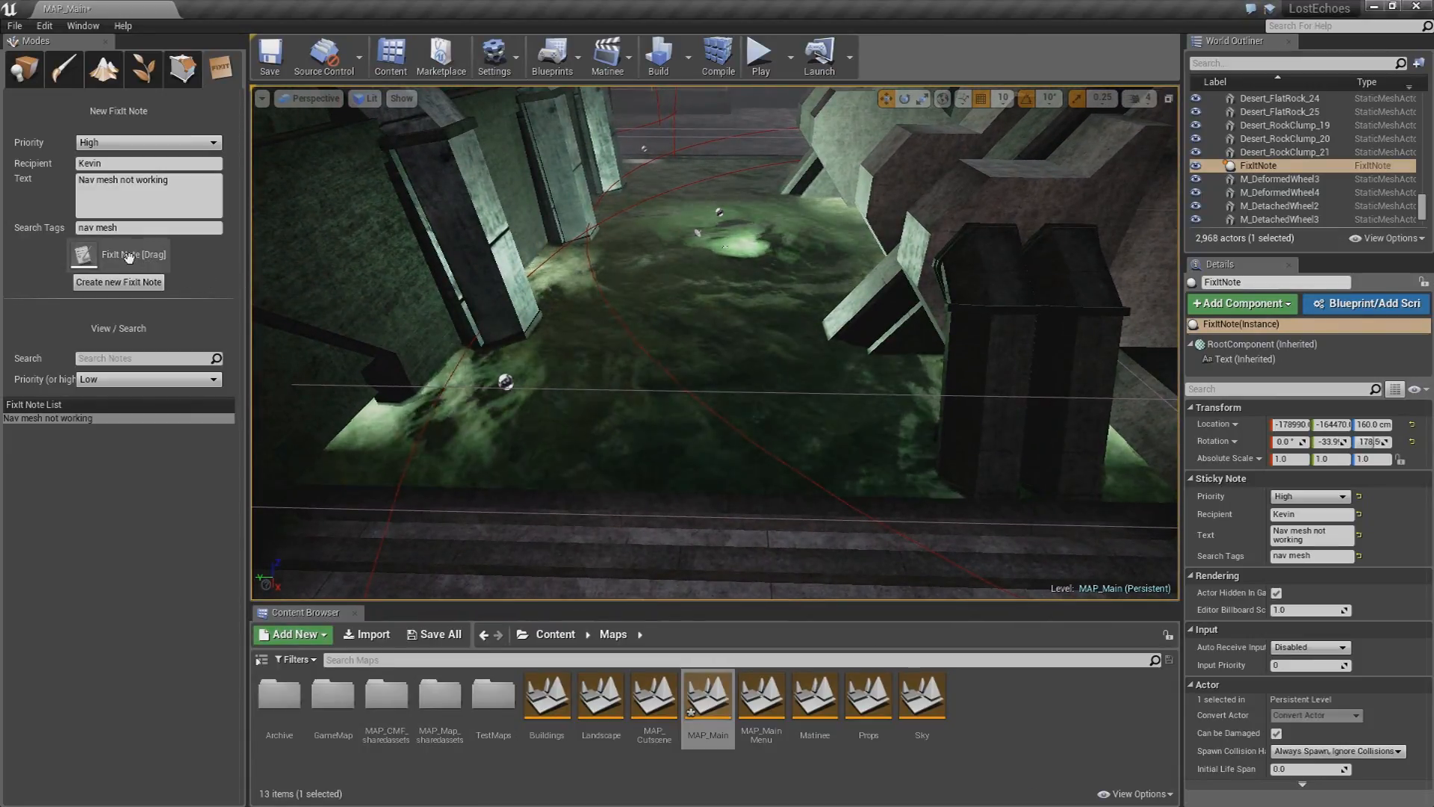
Step: Prepare a Medium-priority note for Jeremy, 'Water wave is too fast', tagged 'water wave'
left_click(146, 142)
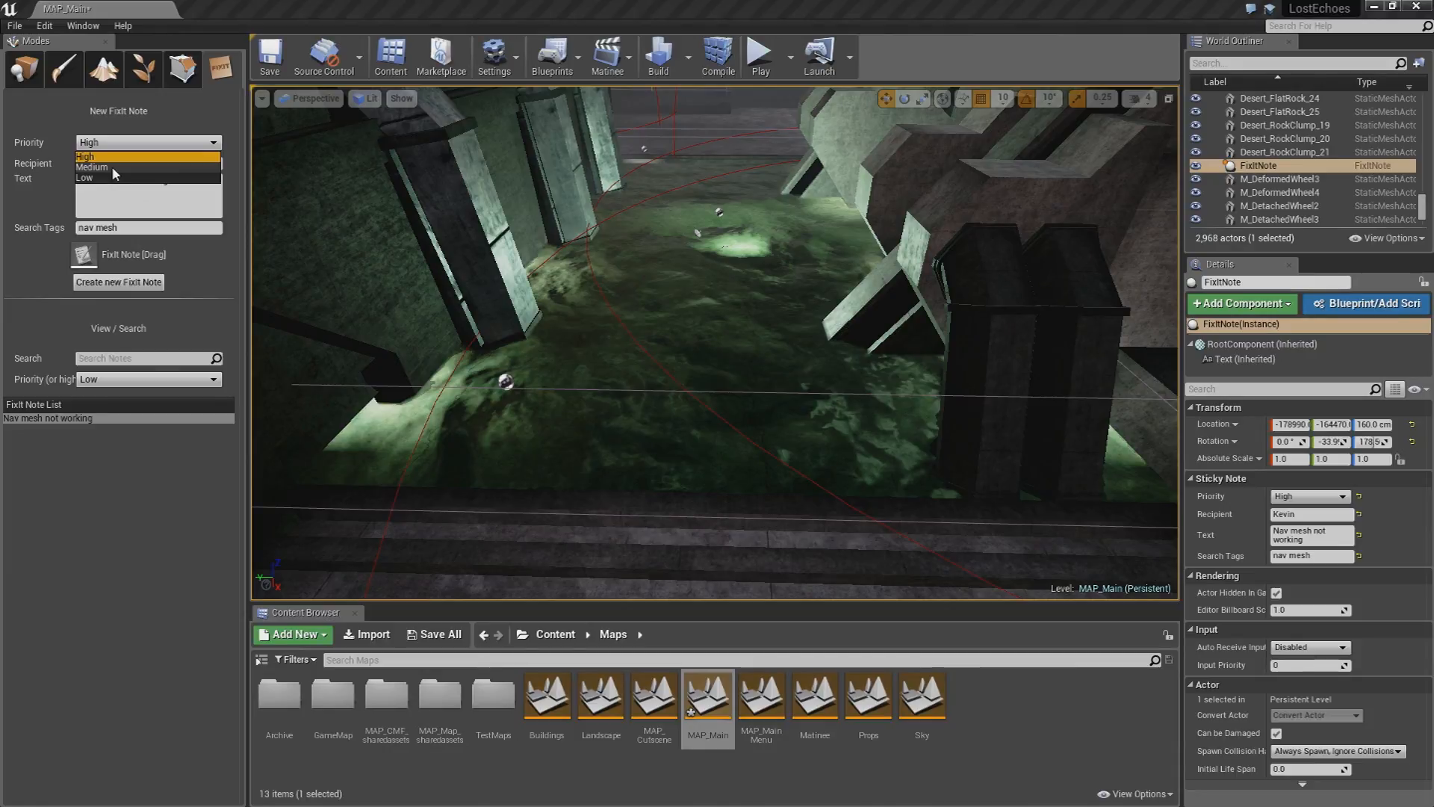
left_click(91, 168)
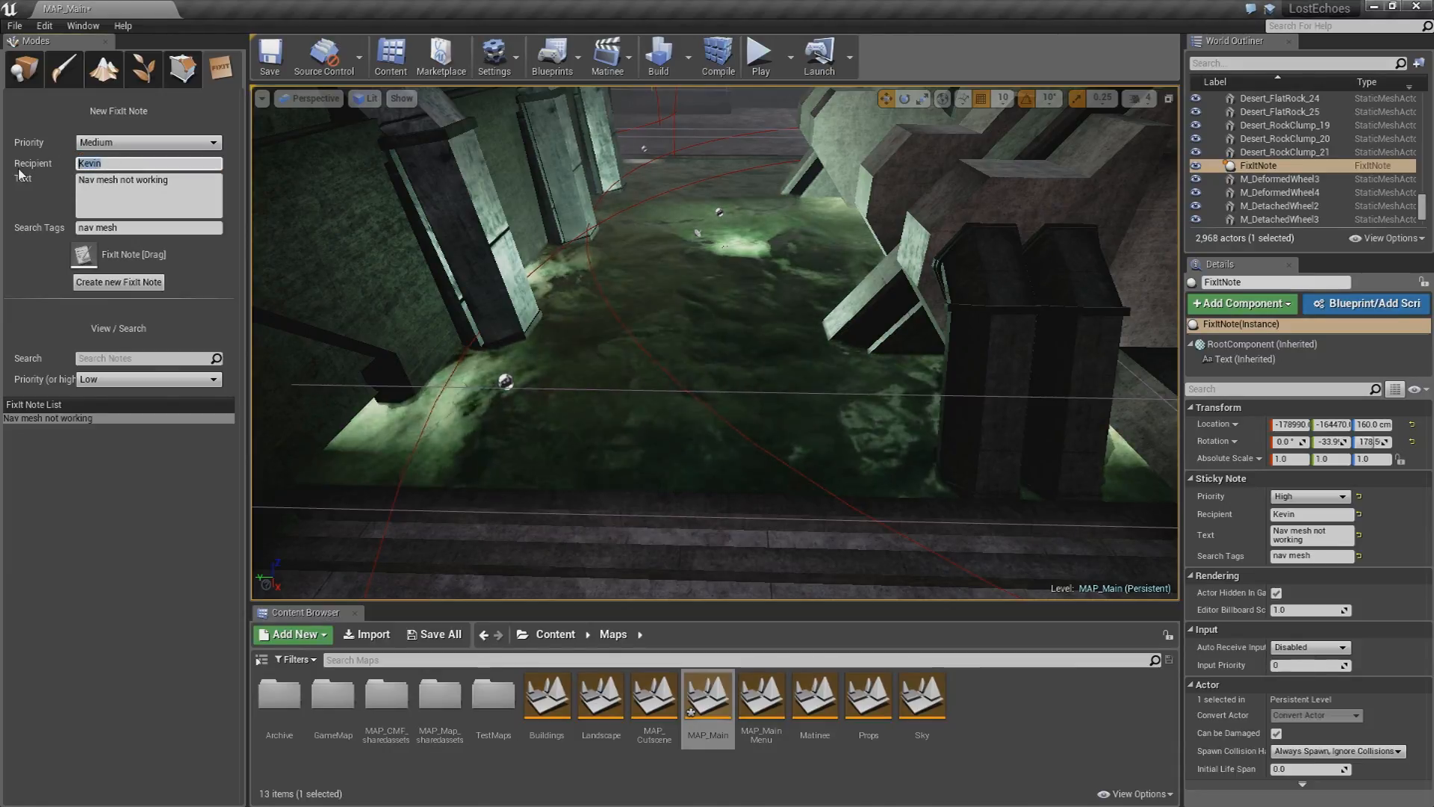
type("Jeremy")
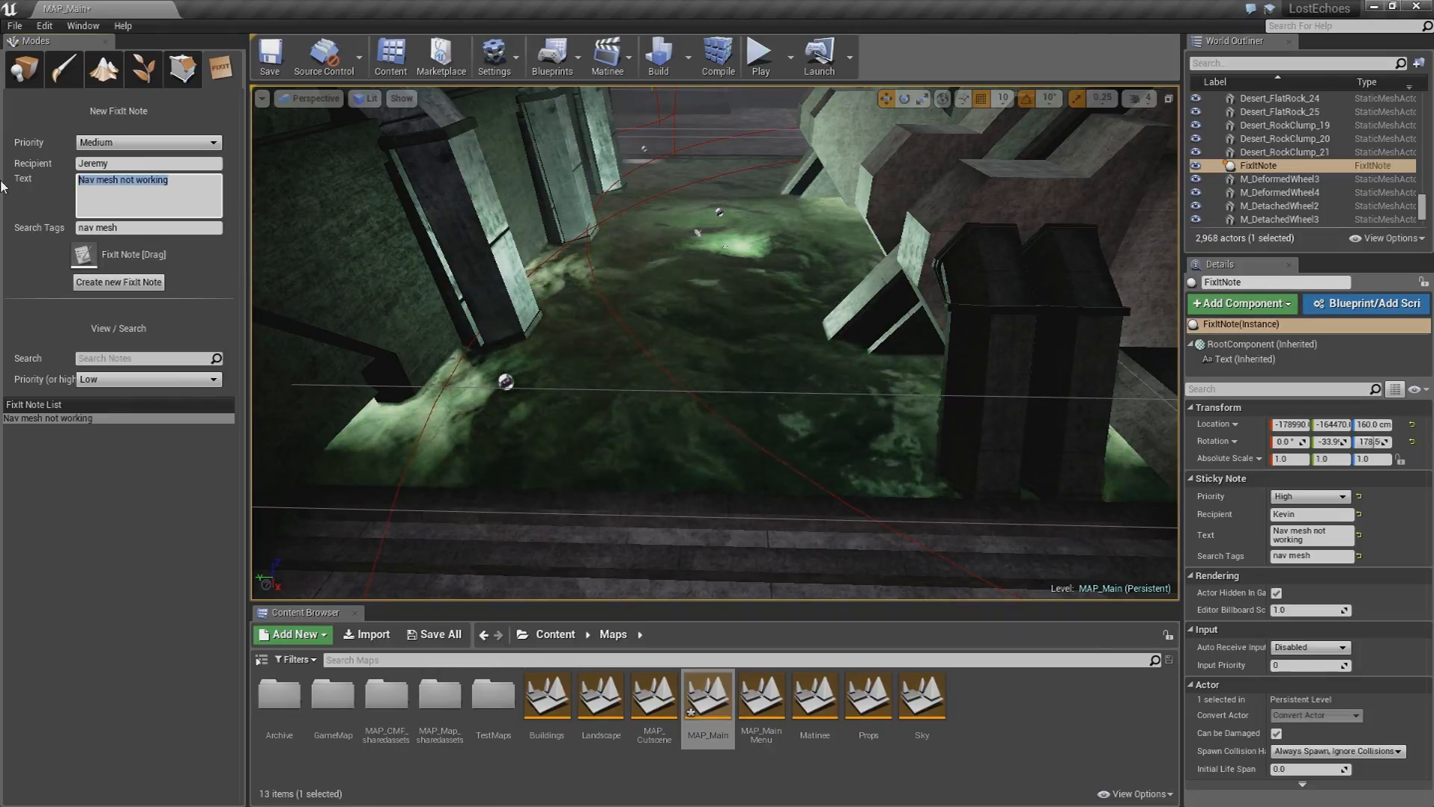
type("Water wave")
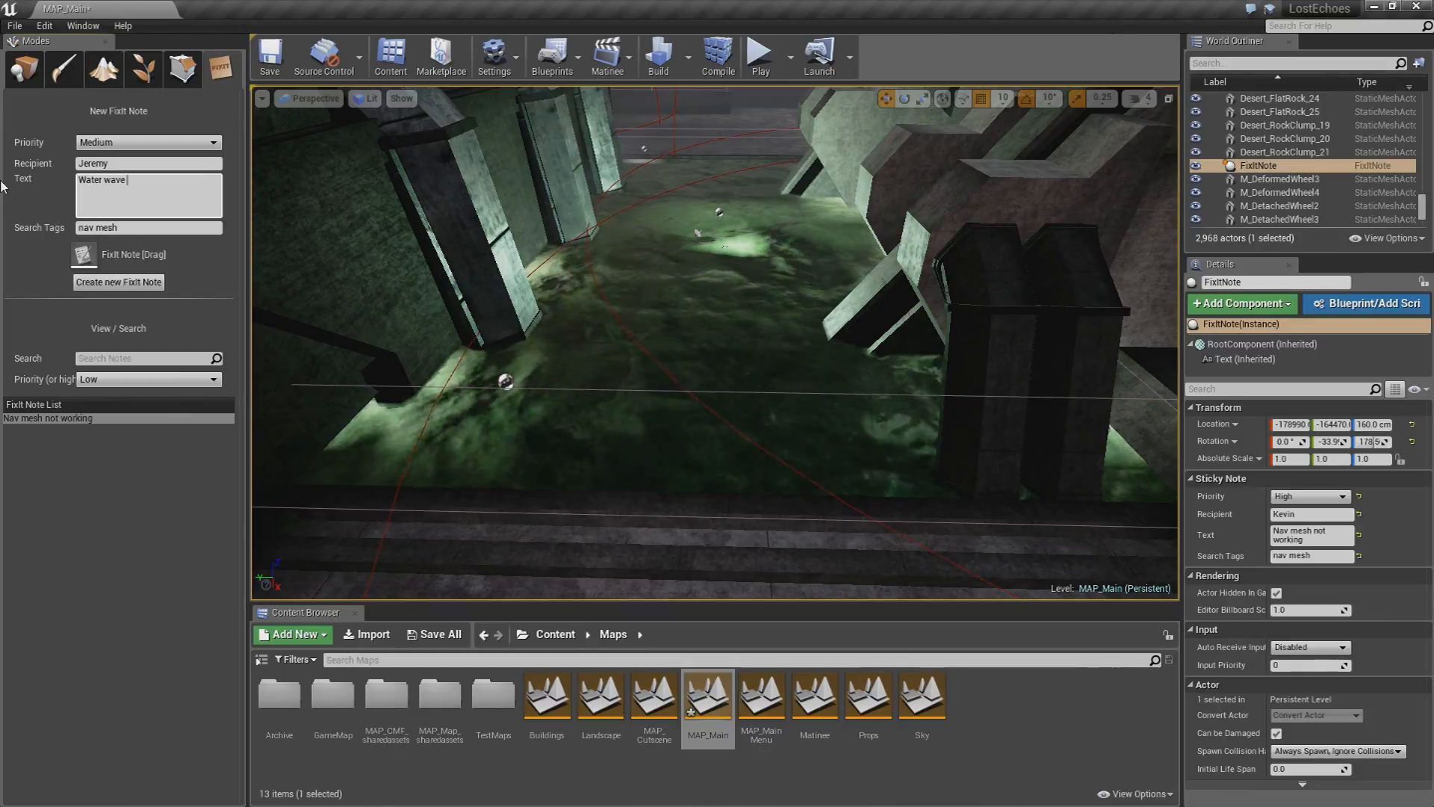
type("is too")
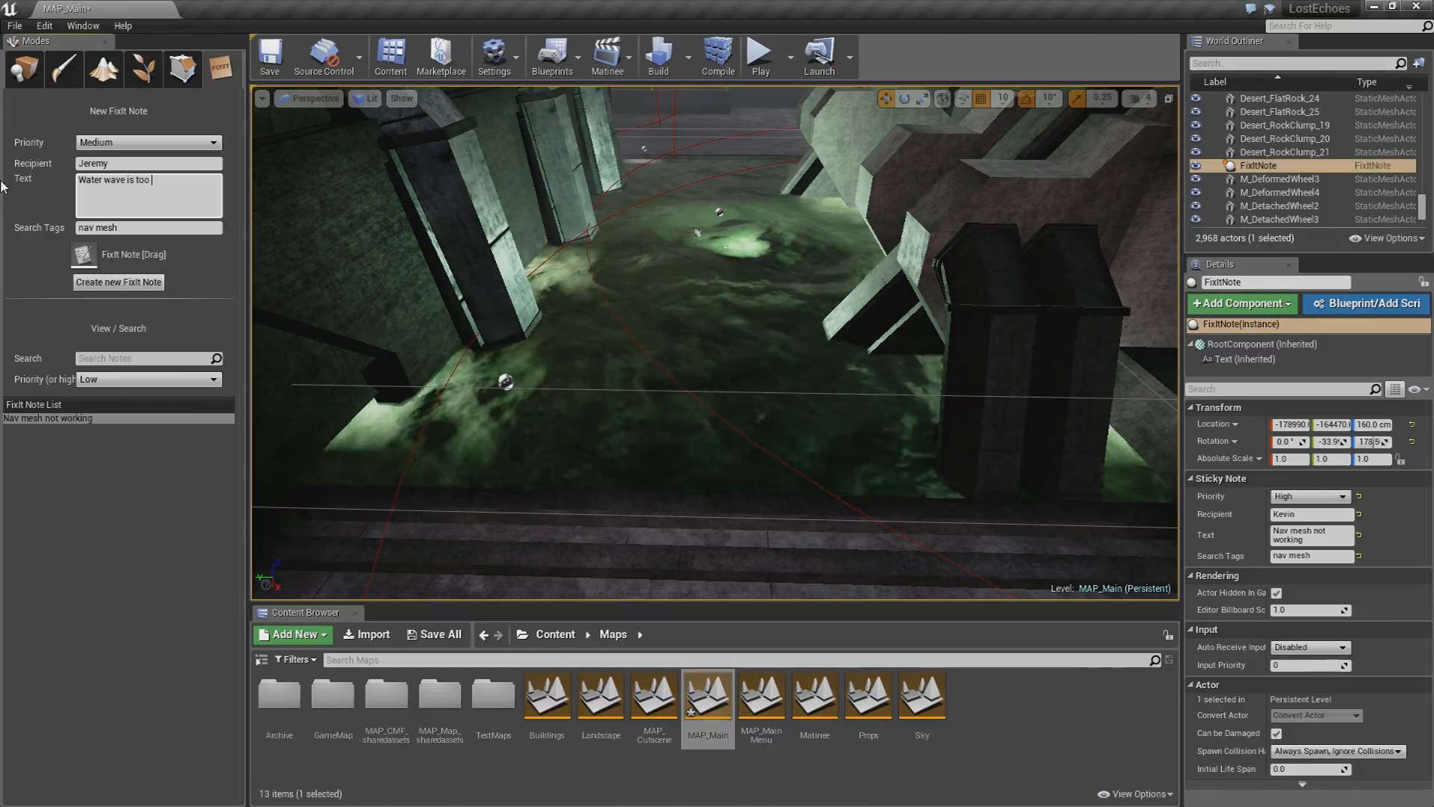
type("fast")
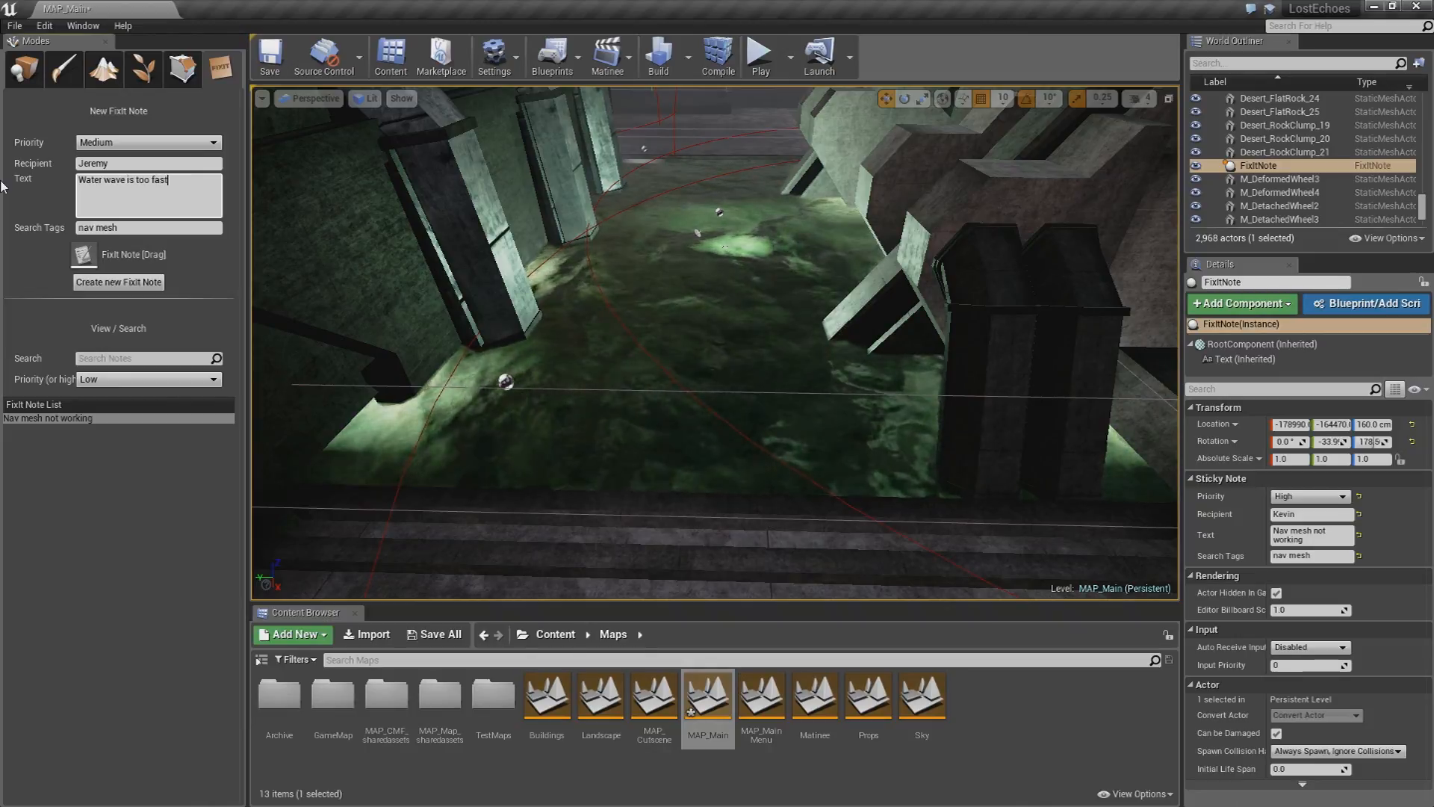
mouse_move(147, 228)
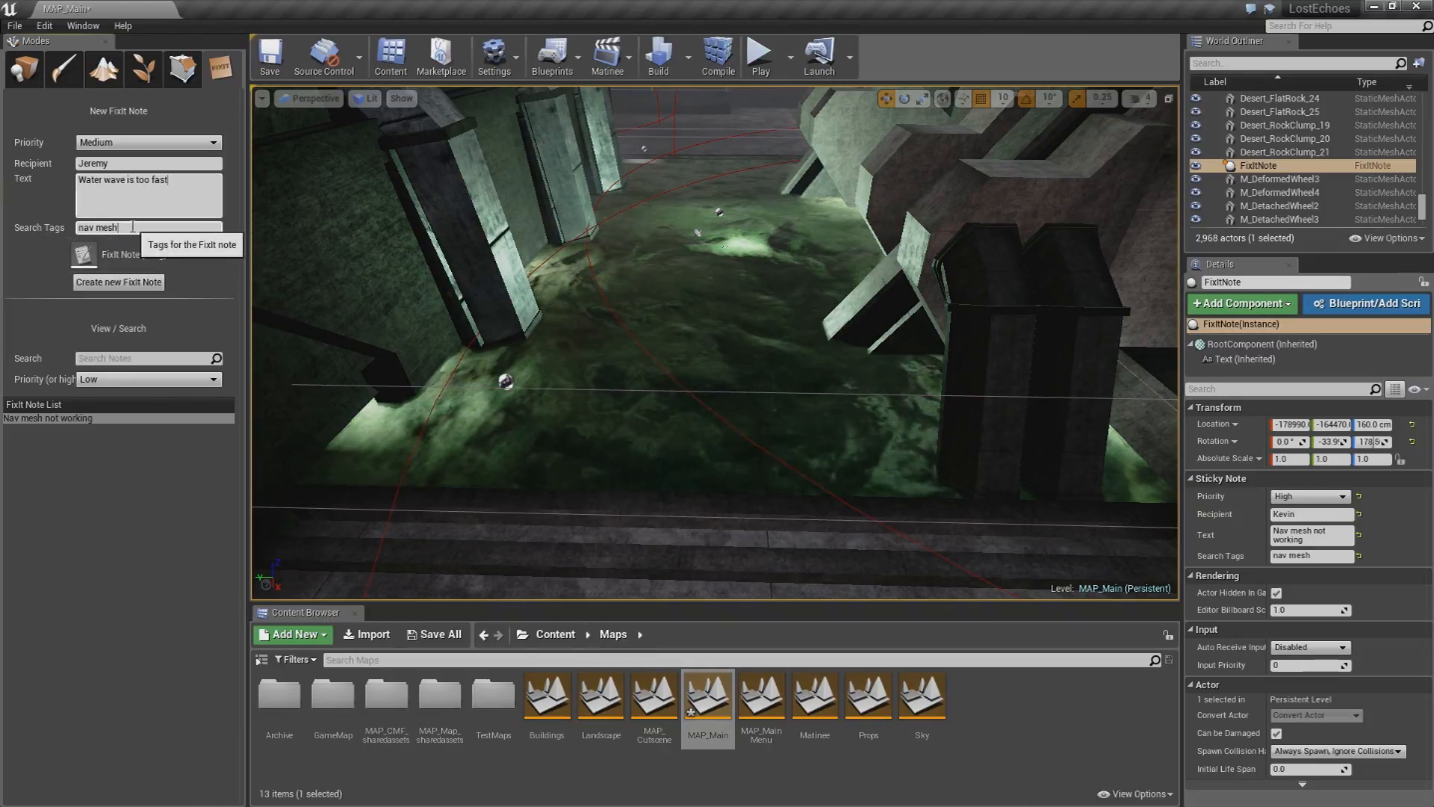
type("water wave")
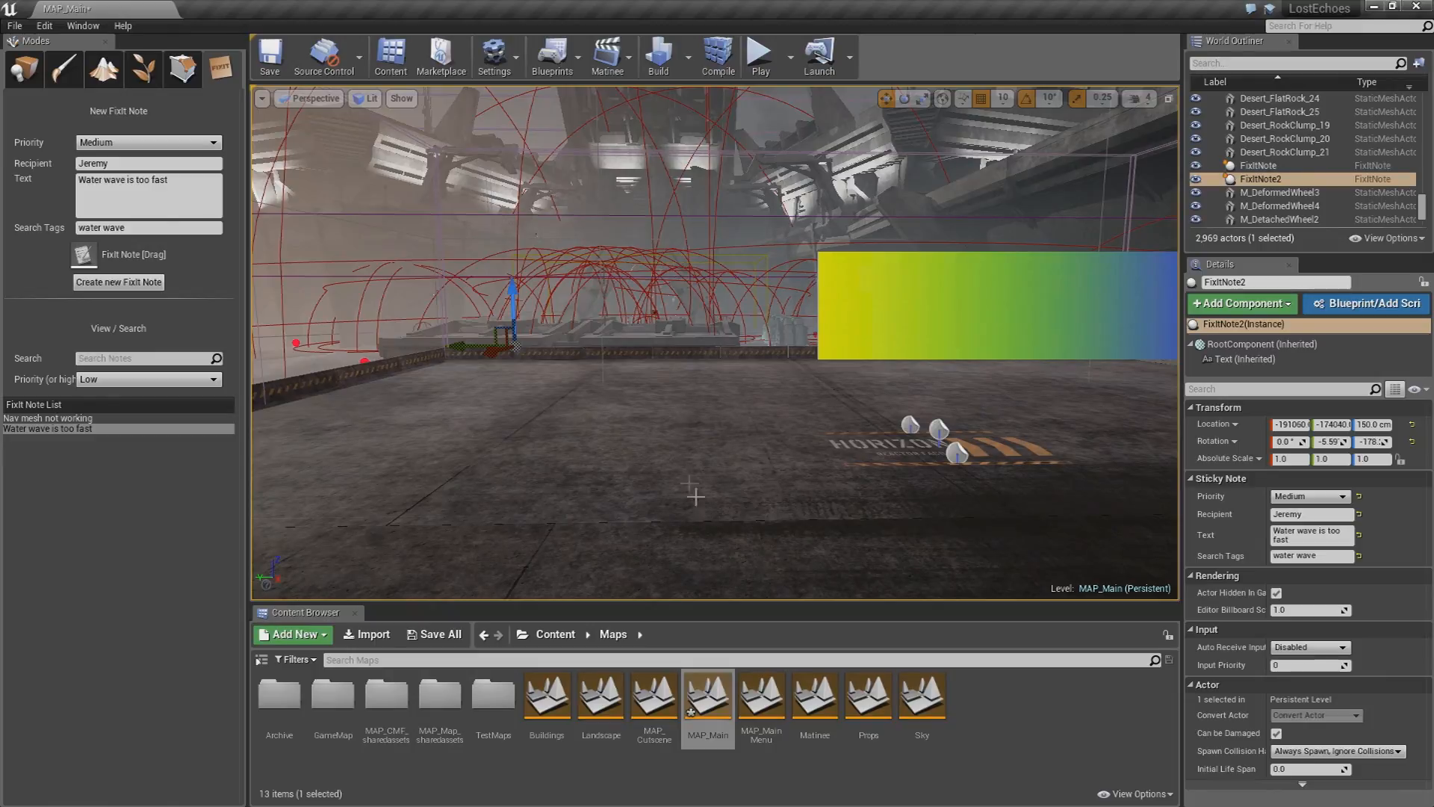
Step: Prepare a Low-priority note for Steve, 'Fix trigger box for Matinee', tagged 'matinee'
left_click(147, 142)
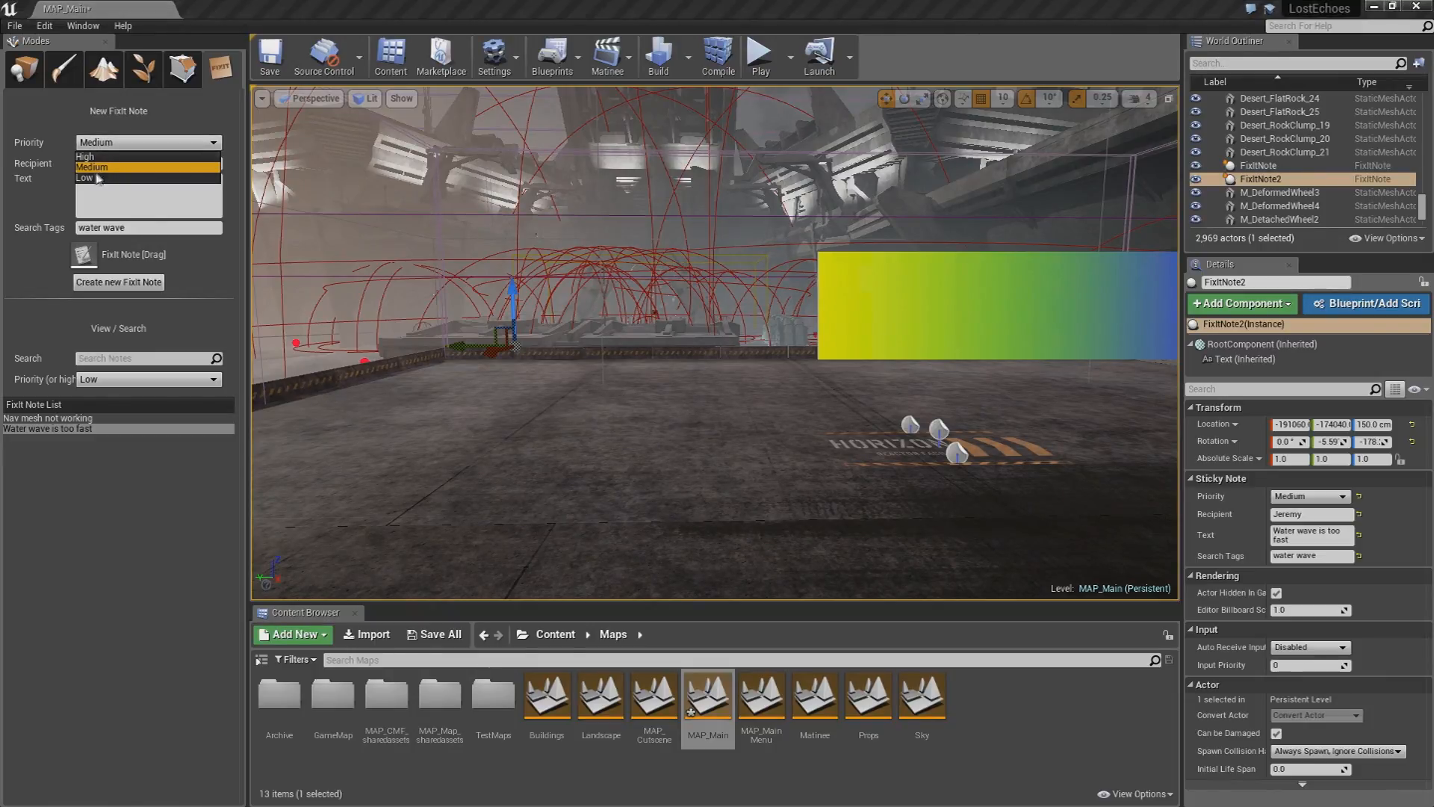
left_click(87, 177)
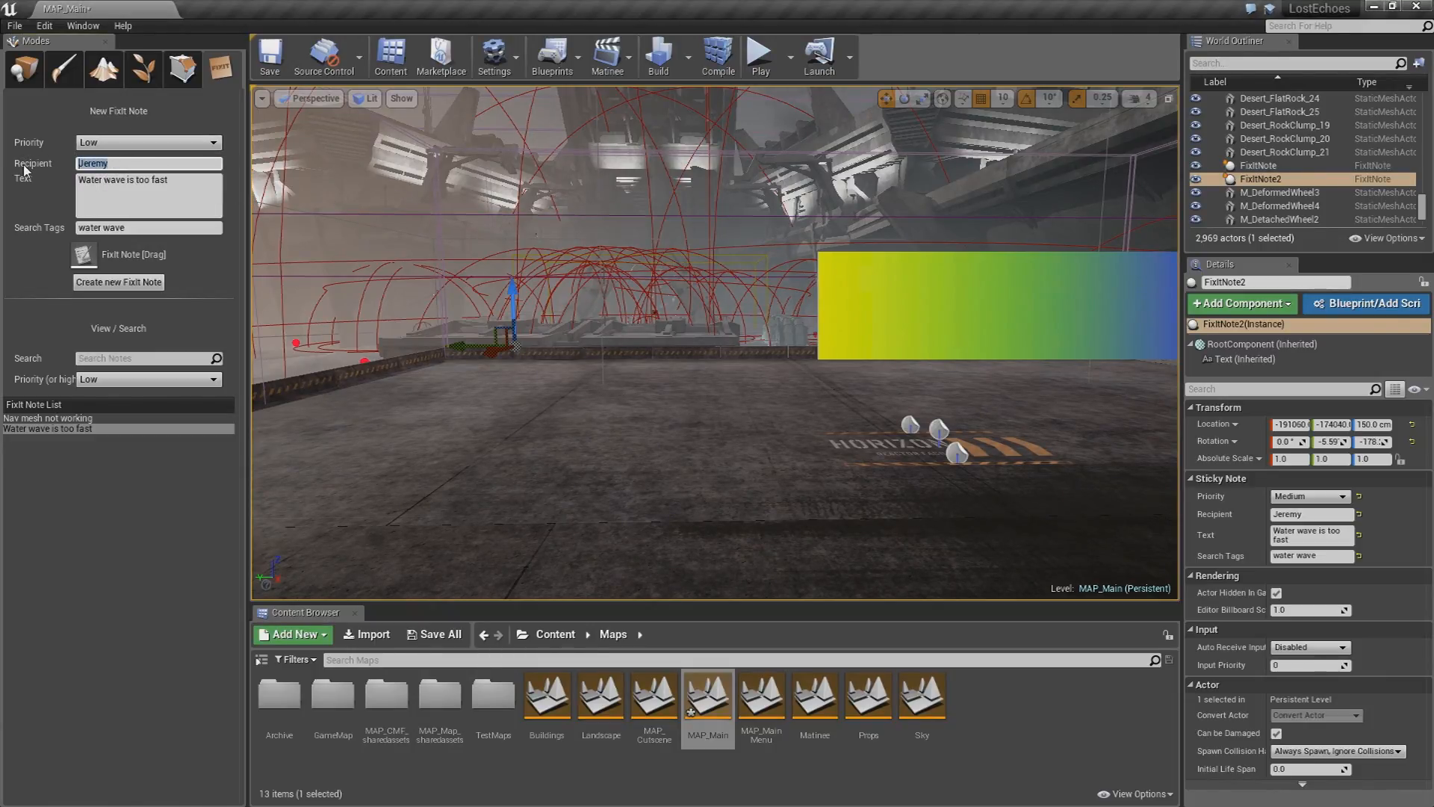
type("Steve")
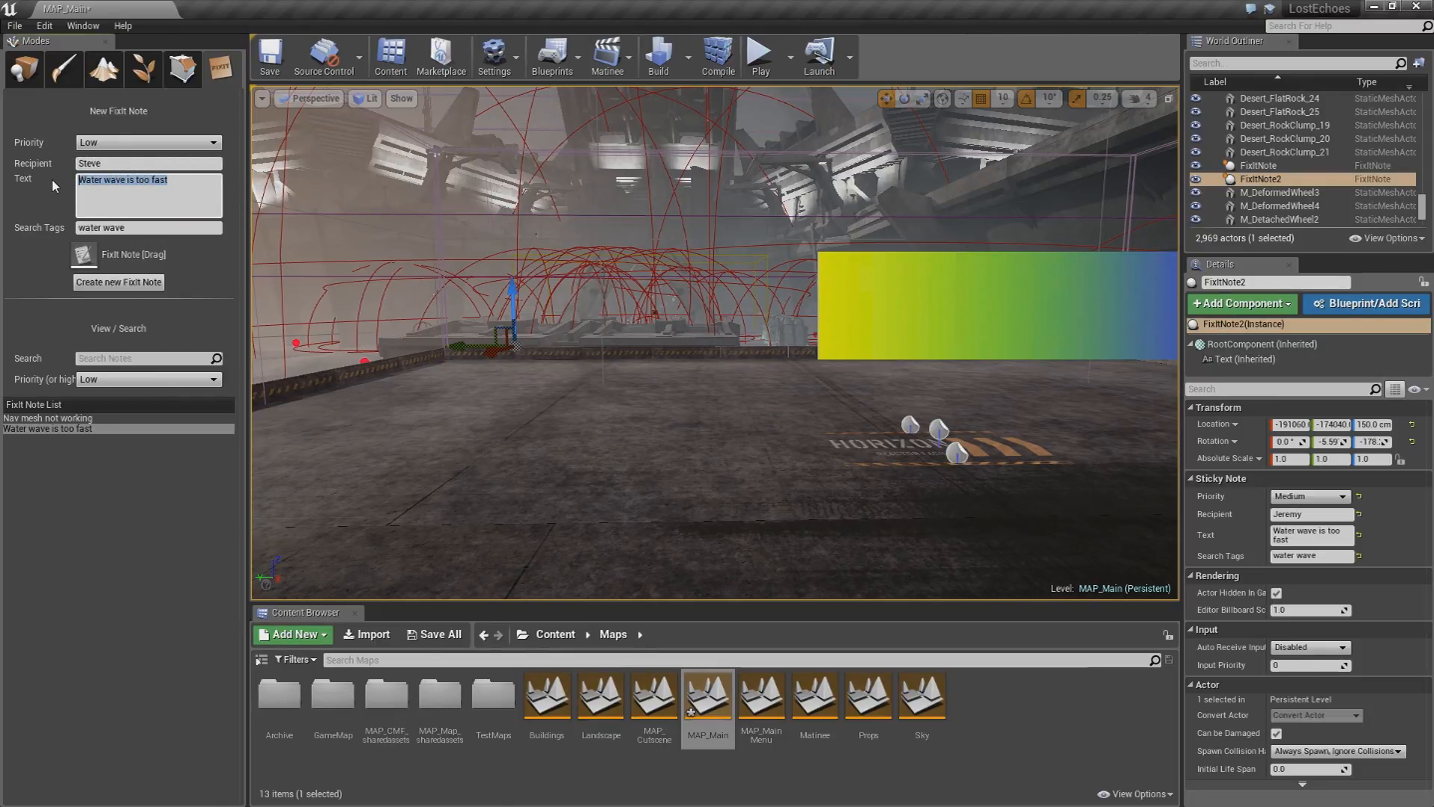
type("Fix:t")
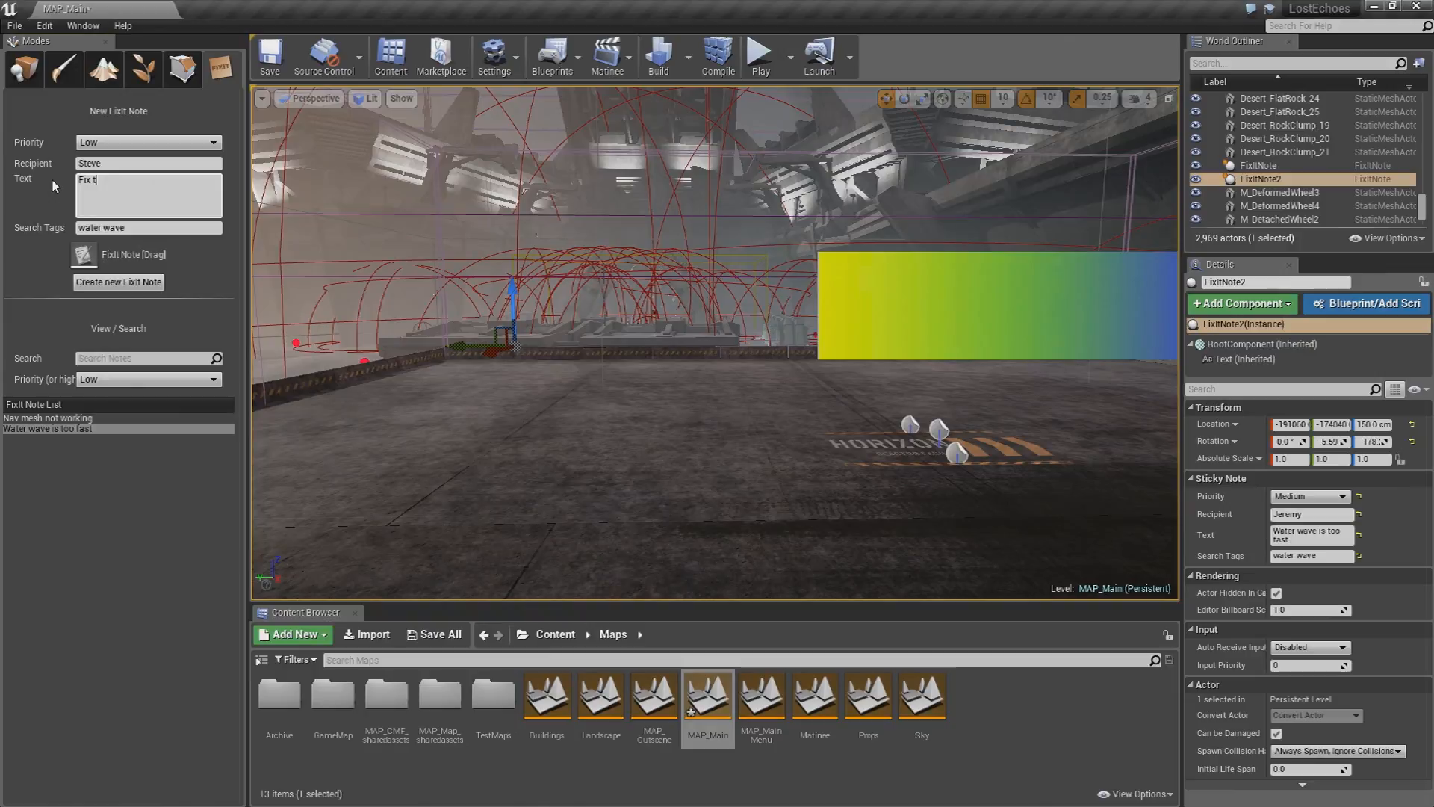
type("trigger box for Matinee")
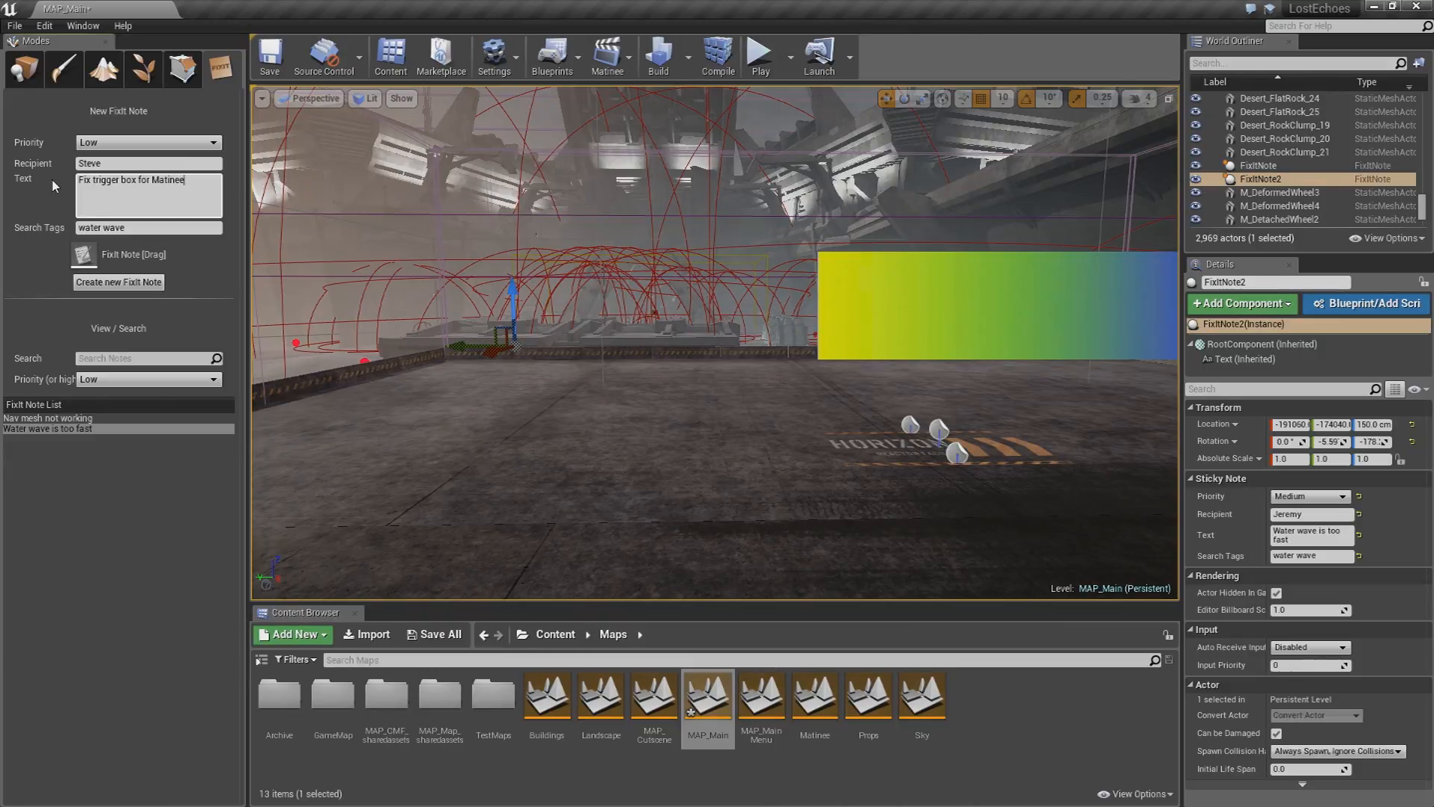
triple_click(146, 227)
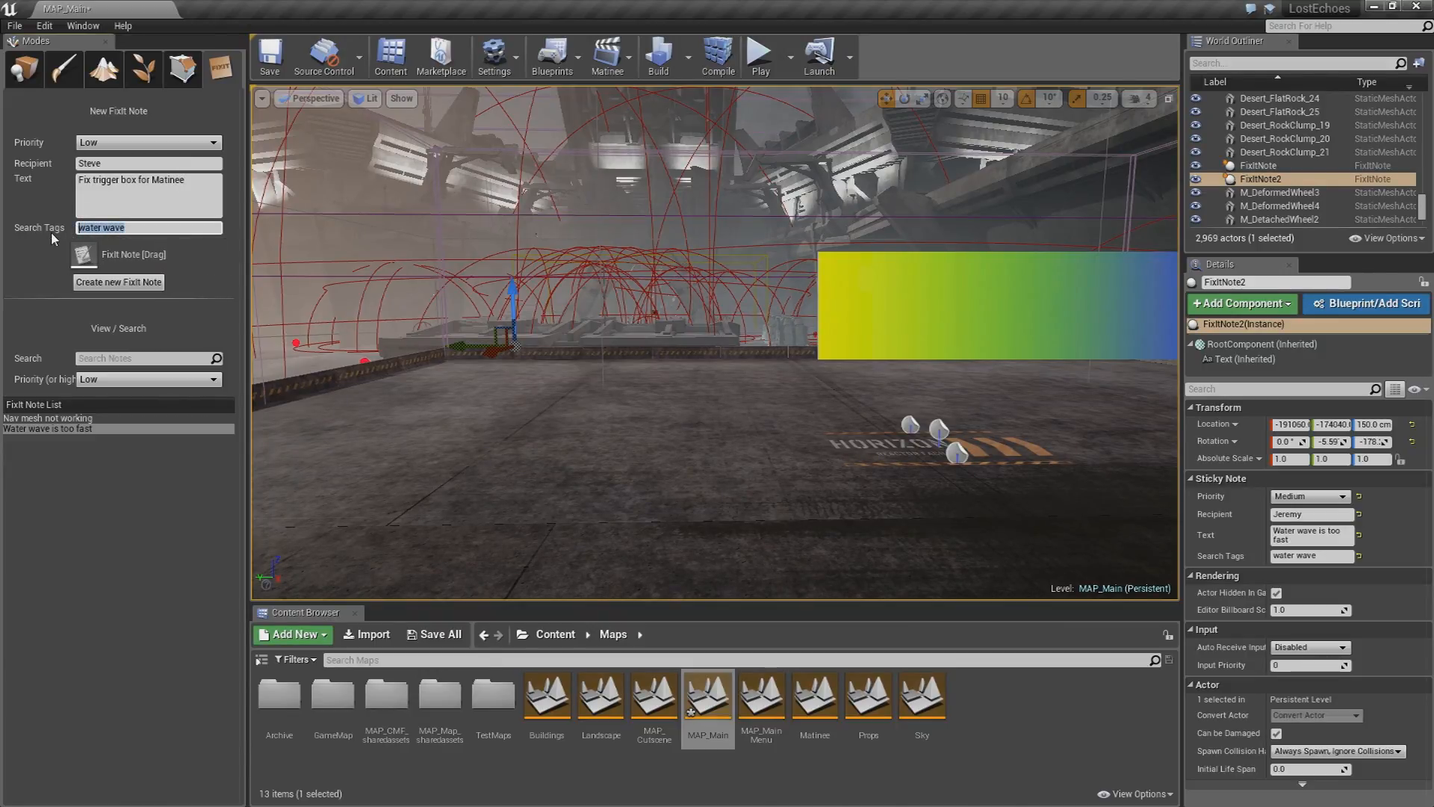
type("matinee")
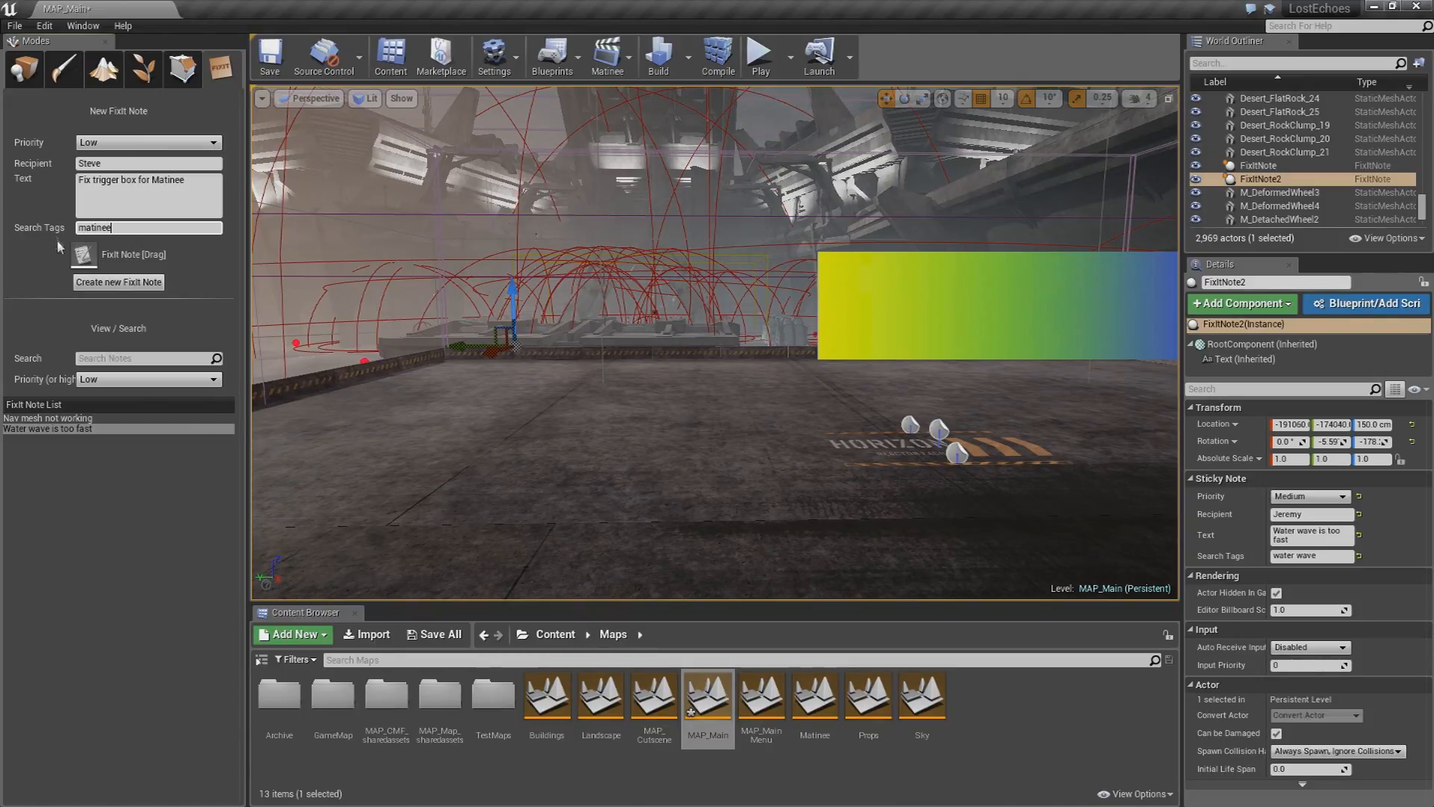
Step: Drop the yellow low-priority note into the level and nudge it into position
left_click(118, 282)
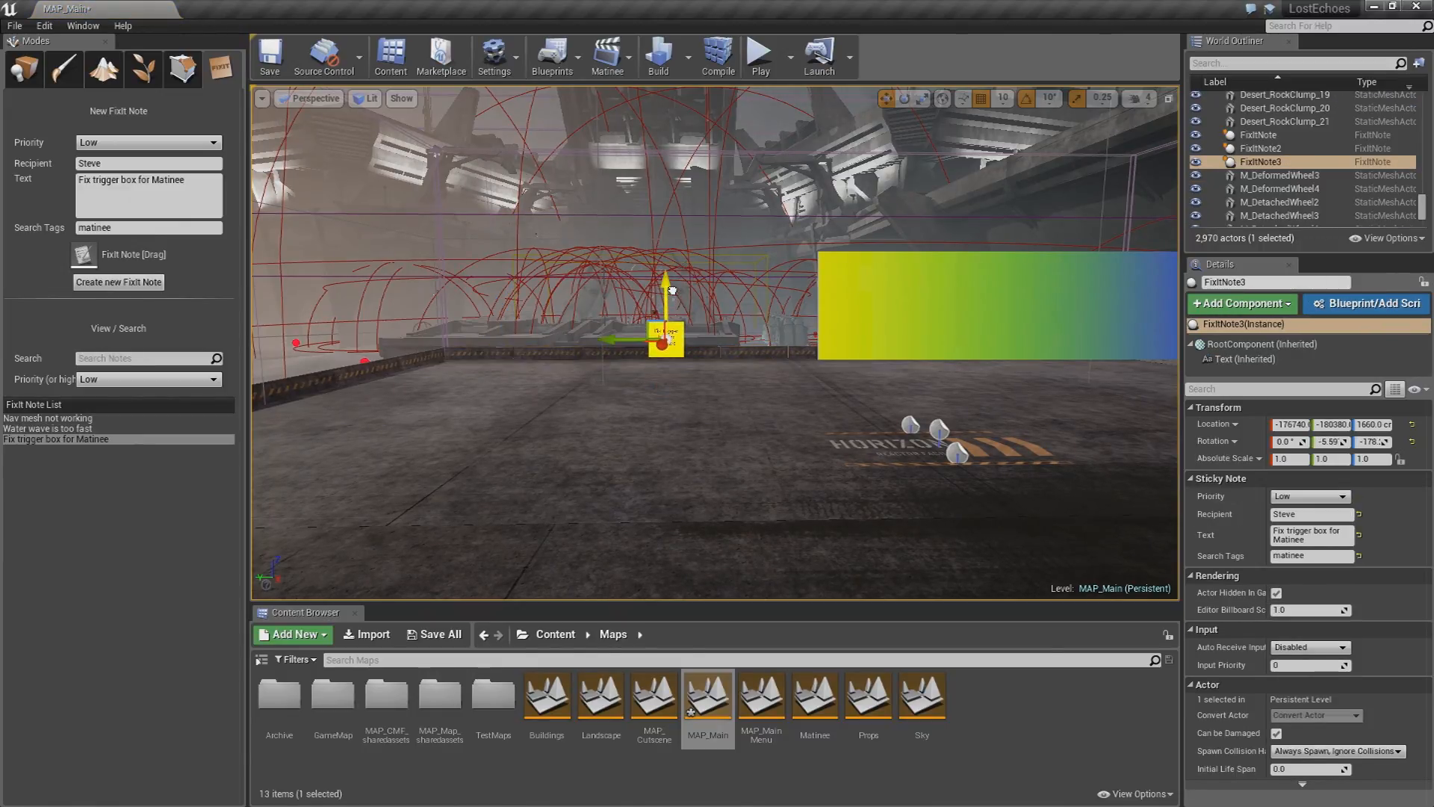
left_click_drag(667, 341, 620, 393)
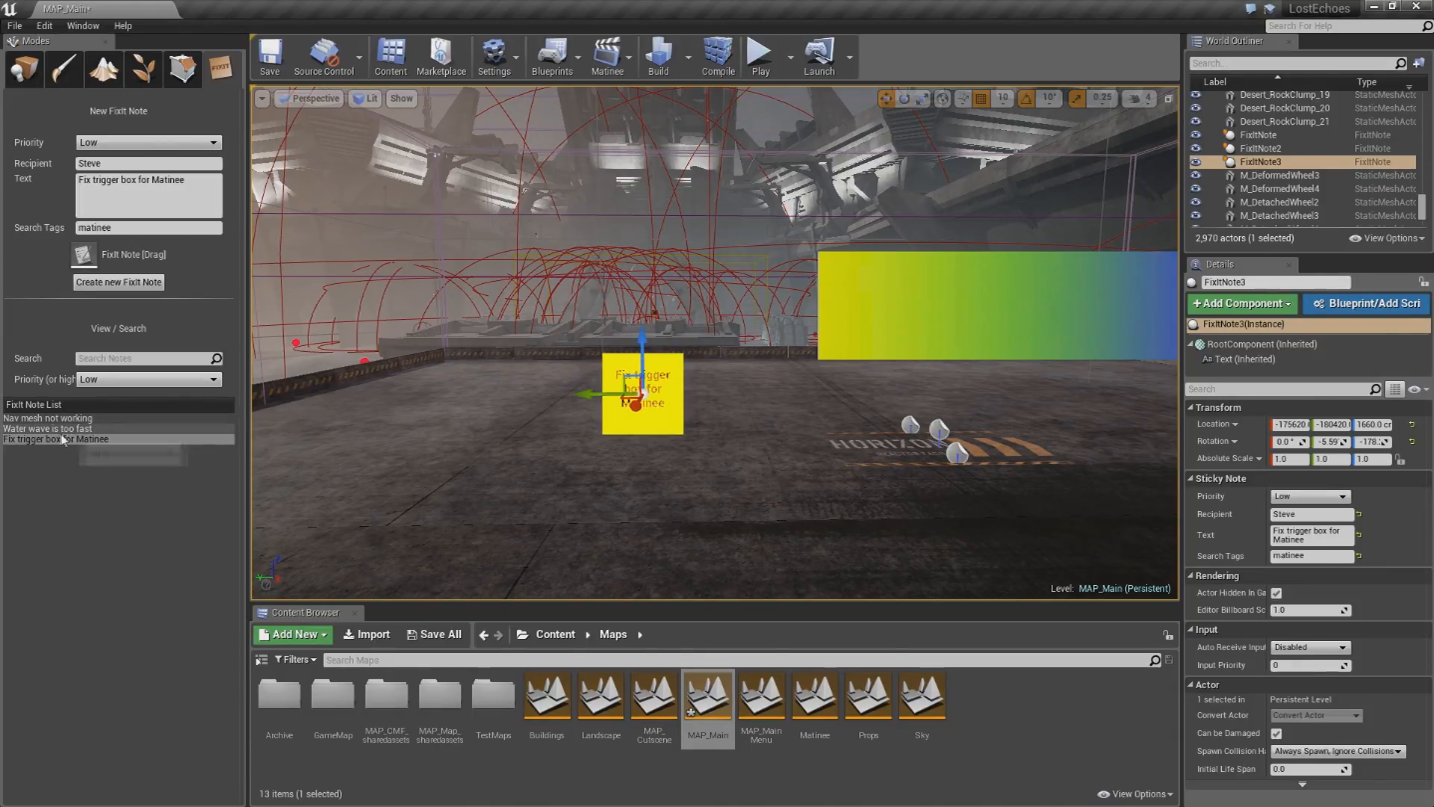
left_click(51, 419)
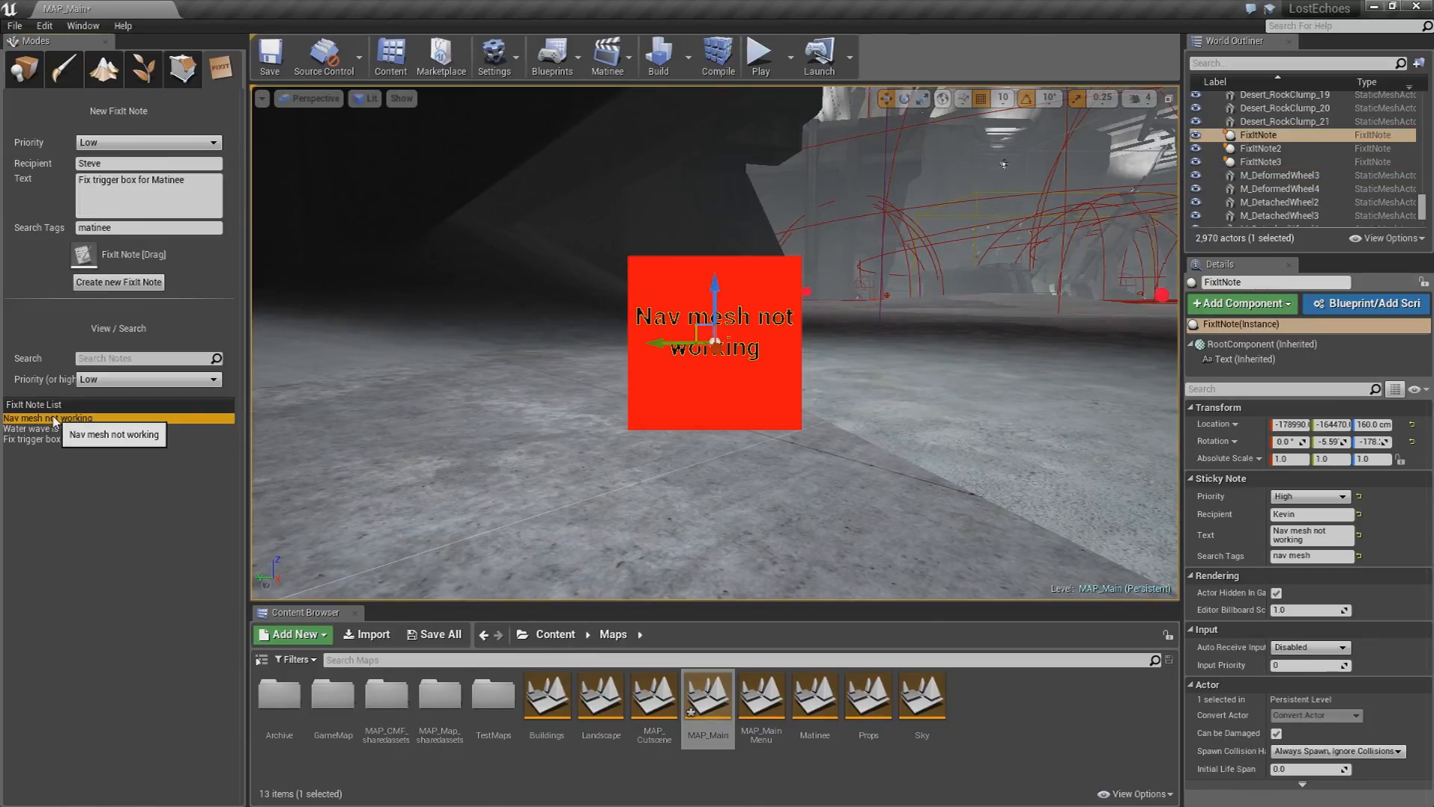
left_click(46, 429)
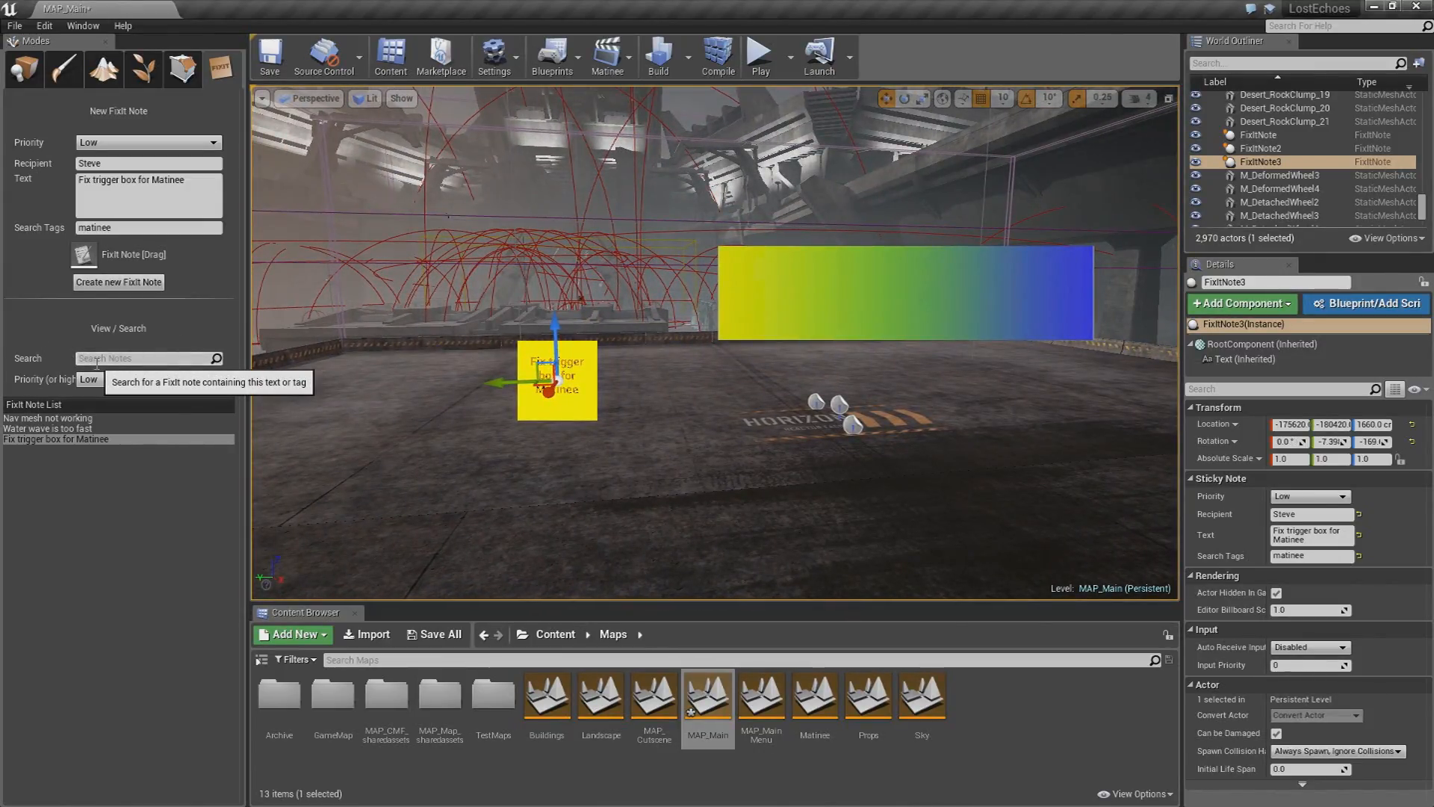
Step: Search the notes and jump the view to 'Water wave is too fast', then to 'Nav mesh not working'
type("water")
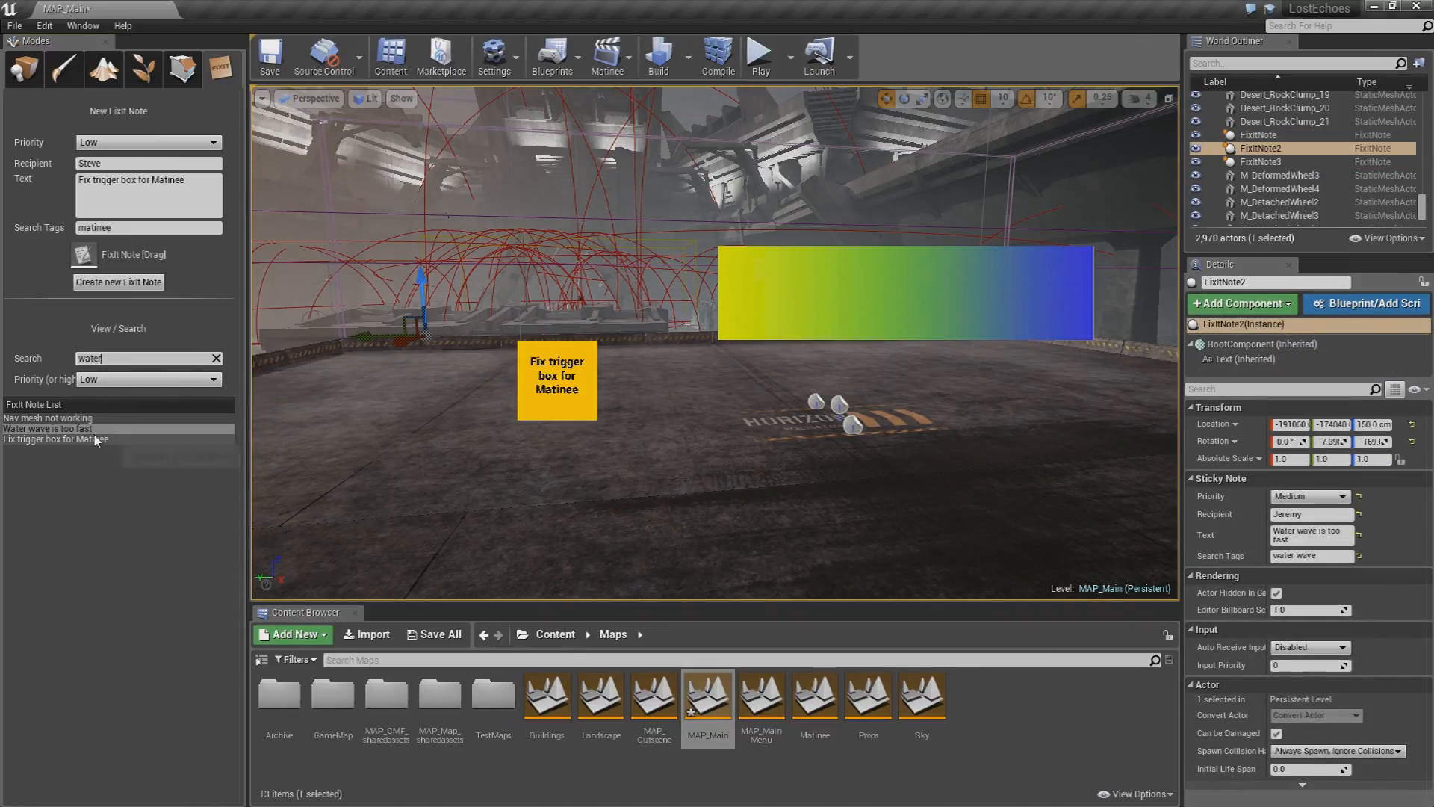
left_click(46, 429)
type("Nav")
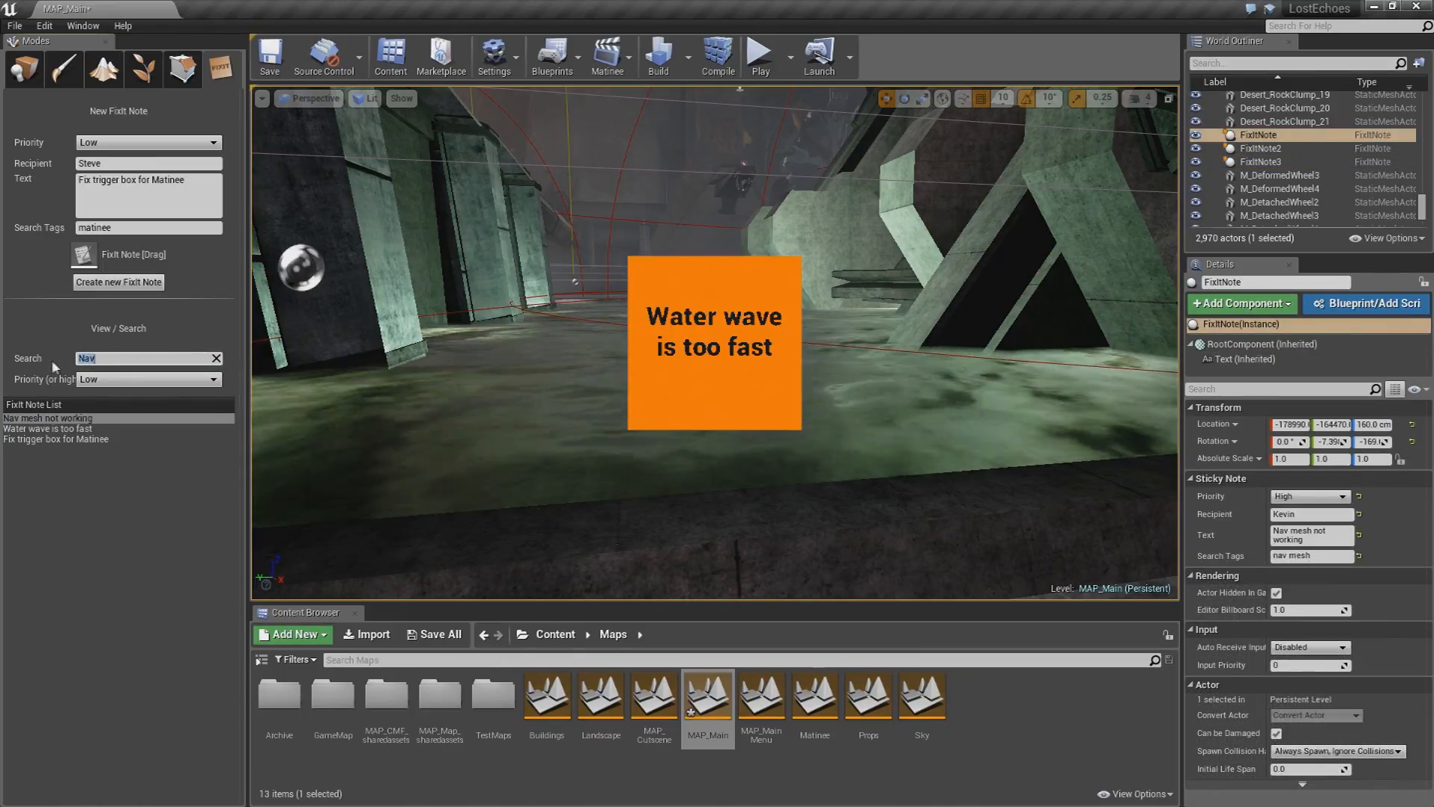
left_click(55, 418)
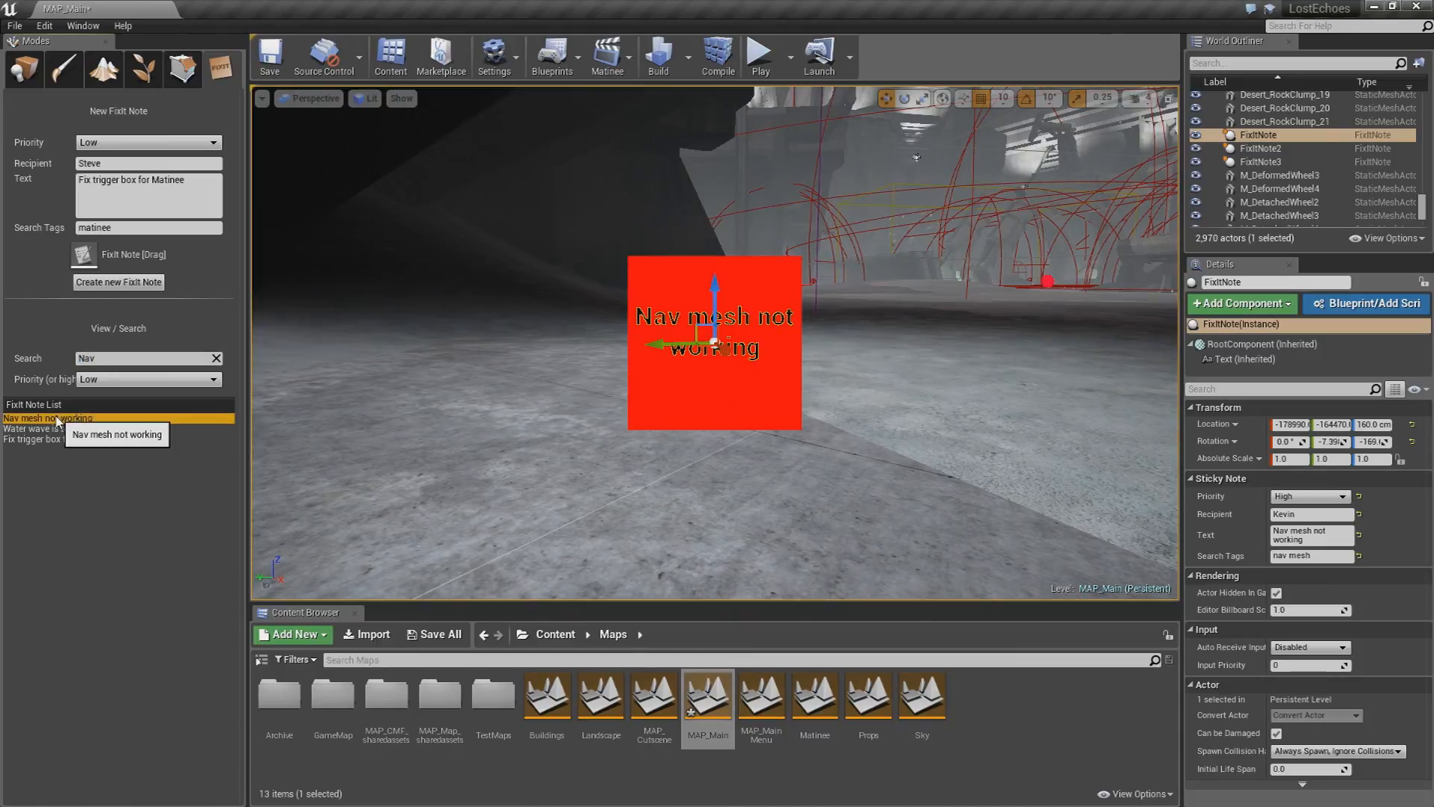